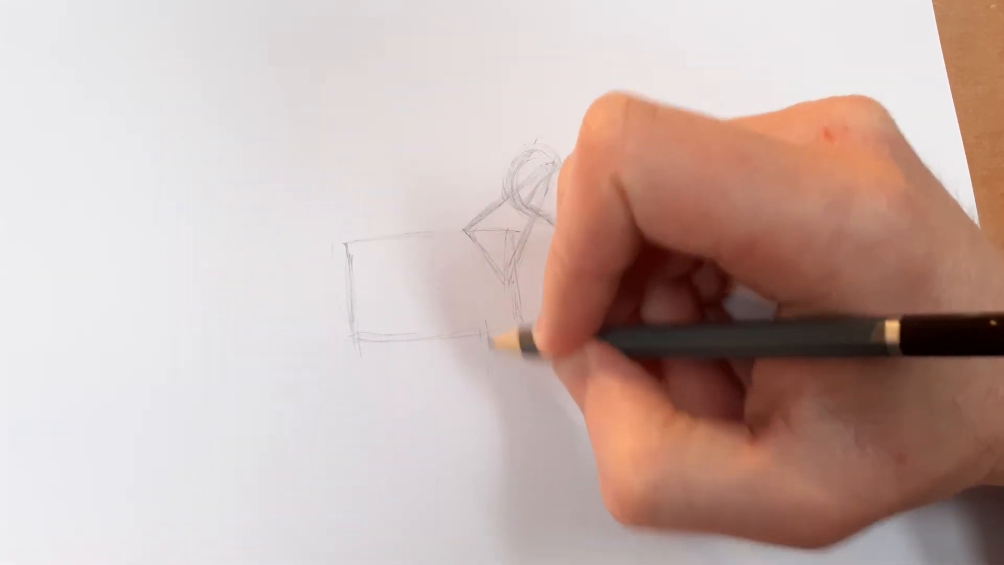
mouse_move(544, 371)
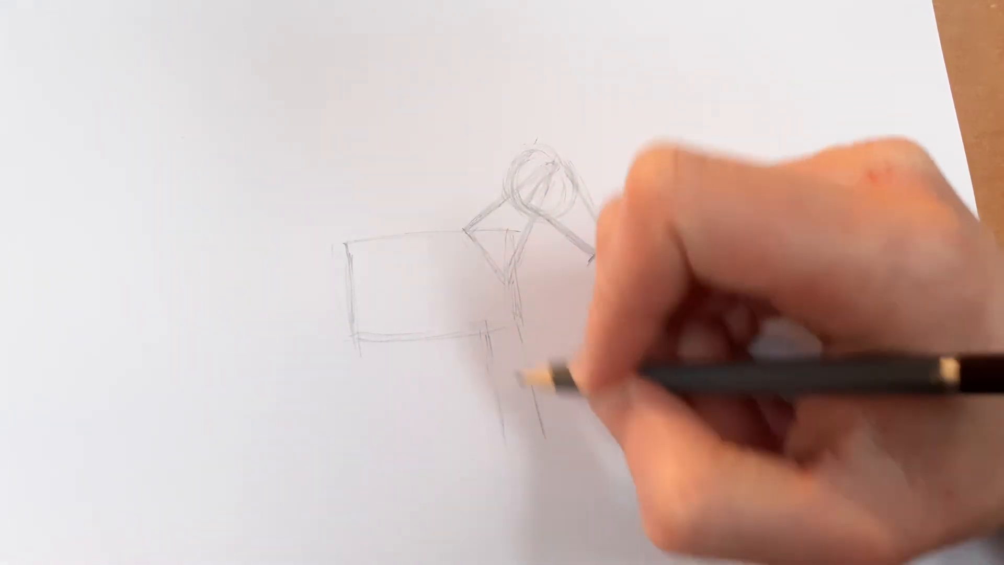